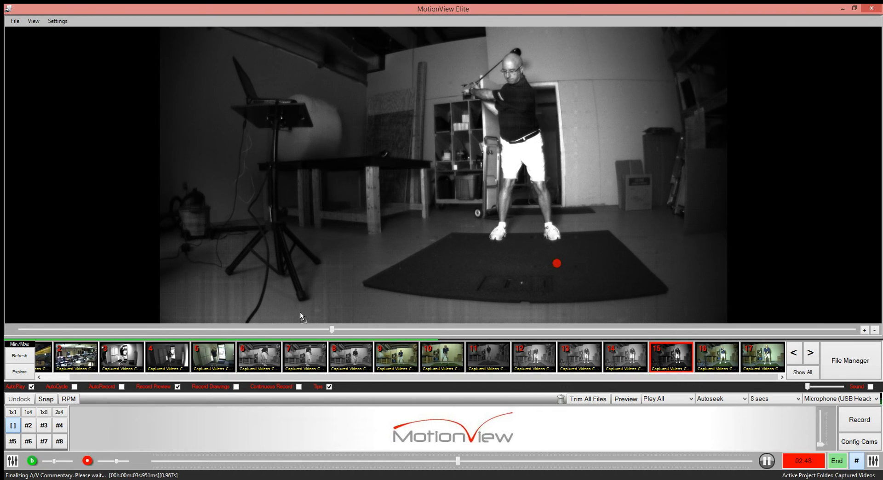
# - Load the color indoor swing video (thumbnail #5) into the main viewer
pyautogui.click(211, 357)
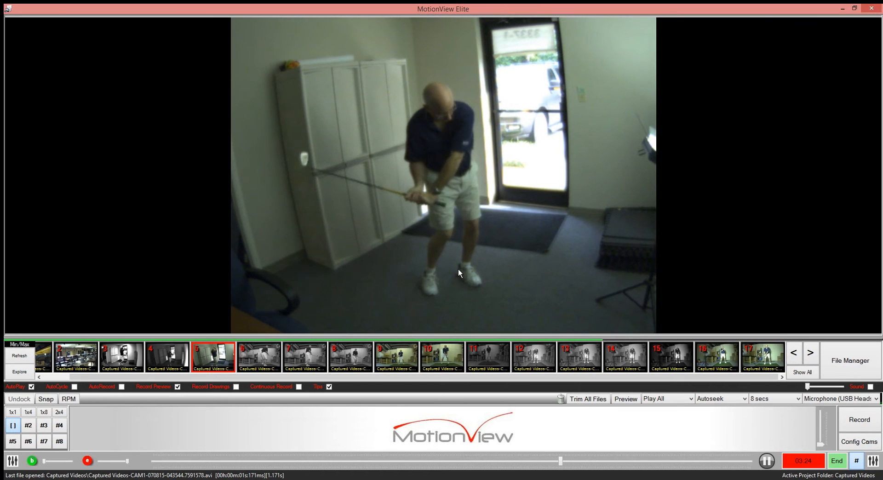
# - Pause the color swing video with the golfer near the top of his backswing
pyautogui.click(765, 461)
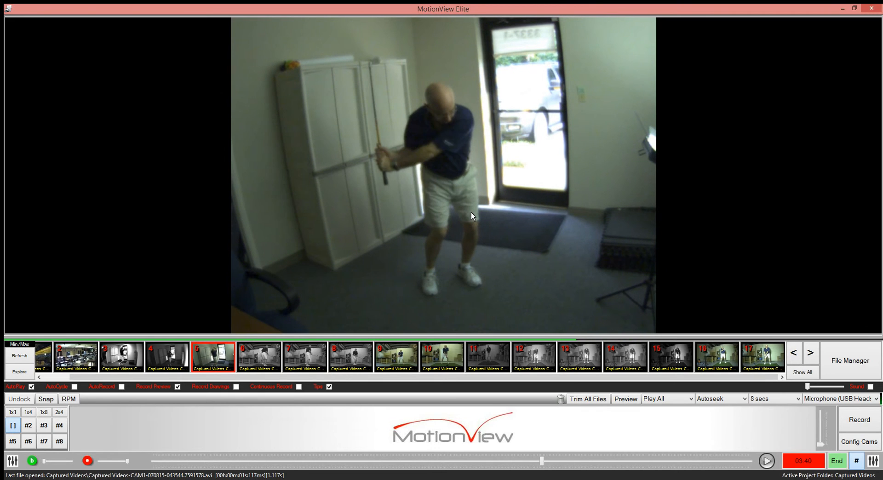
pyautogui.moveTo(374, 145)
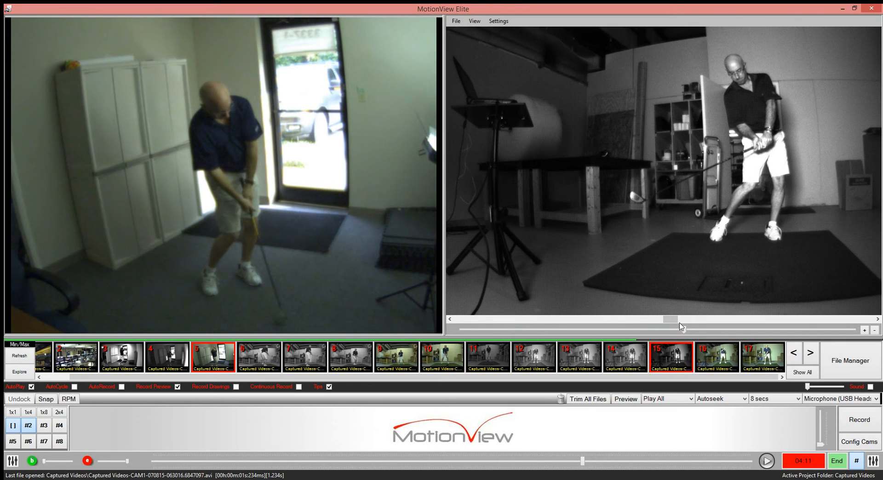
# - Scrub the black-and-white swing in the right pane forward to match the impact position
pyautogui.moveTo(681, 328); pyautogui.dragTo(664, 330)
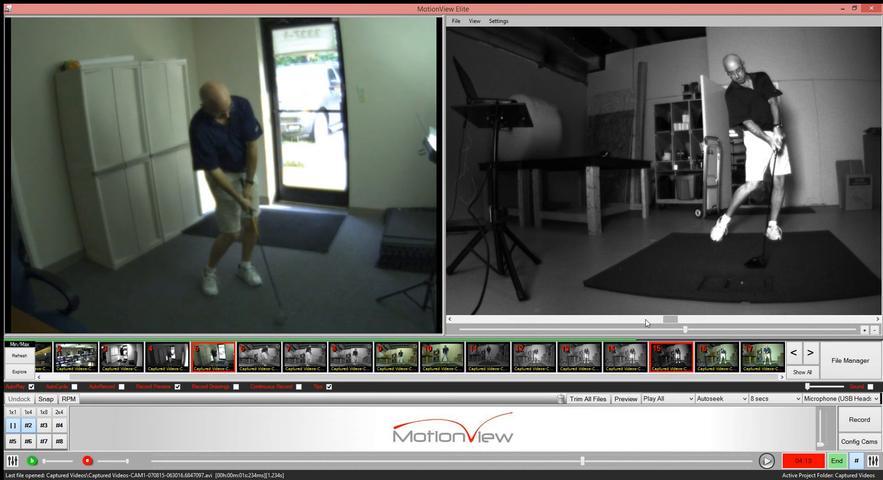